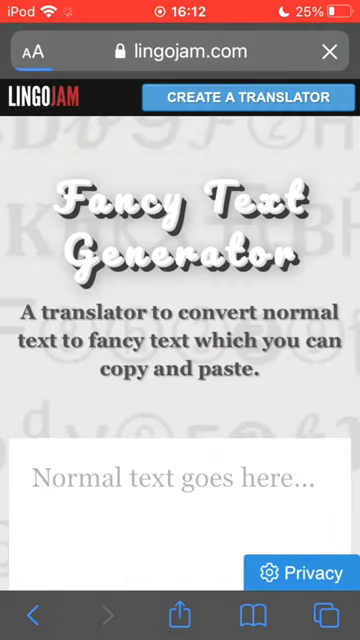
- Type 'Test' into LingoJam's Fancy Text Generator input box
scroll("down", 3)
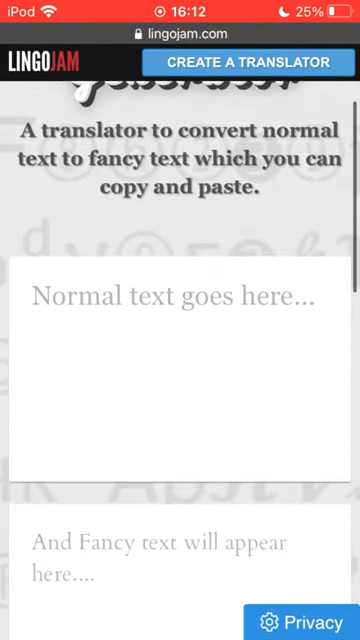
left_click(180, 300)
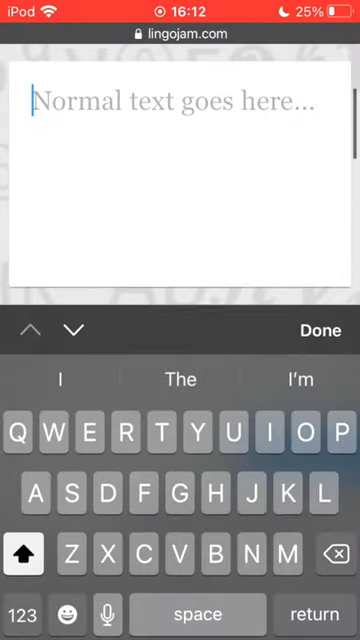
type("Test")
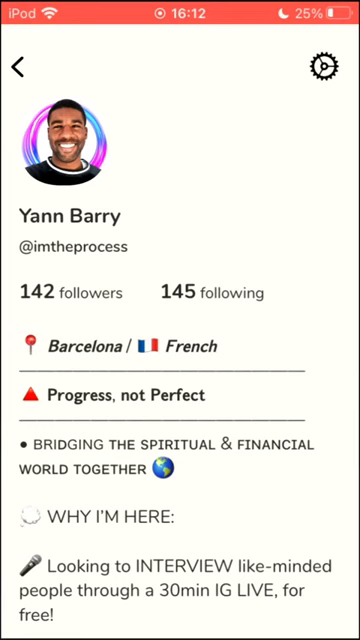
scroll("down", 3)
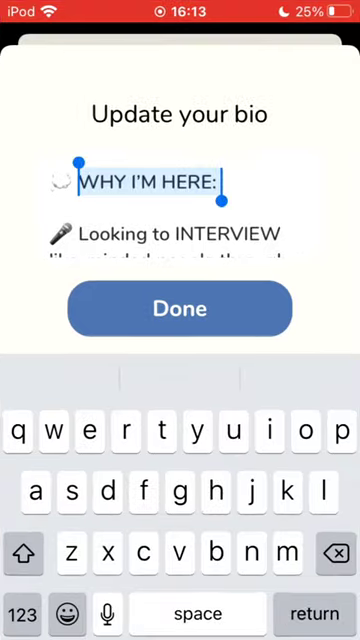
- Confirm the restyled bio with its fancy-lettered lines in Update your bio
left_click(180, 308)
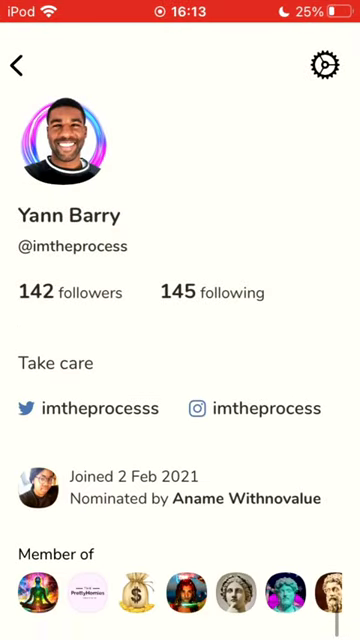
scroll("down", 3)
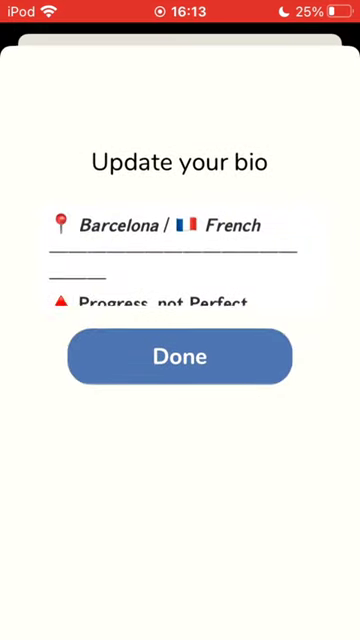
left_click(180, 356)
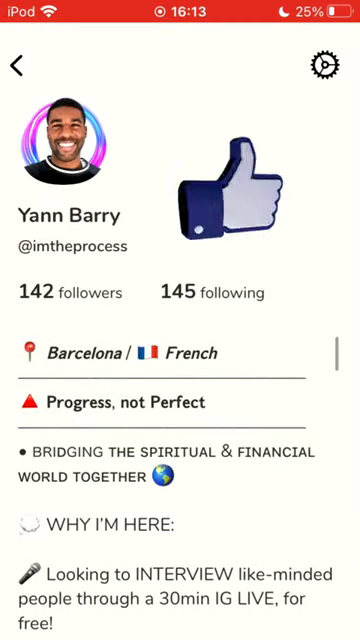